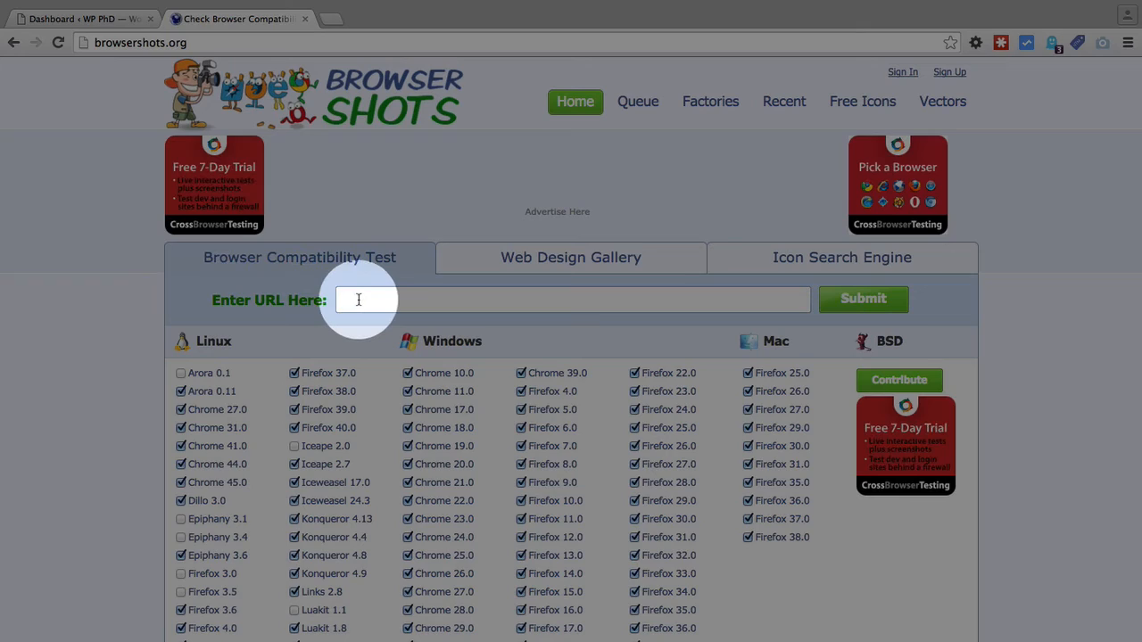
right_click(366, 299)
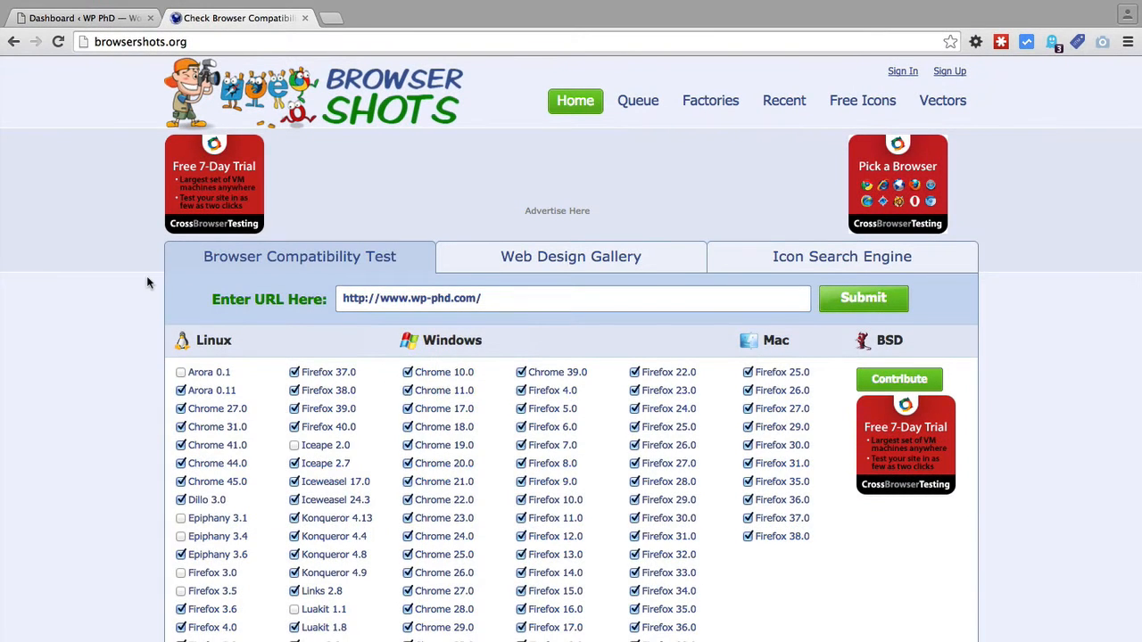
scroll(down, 3)
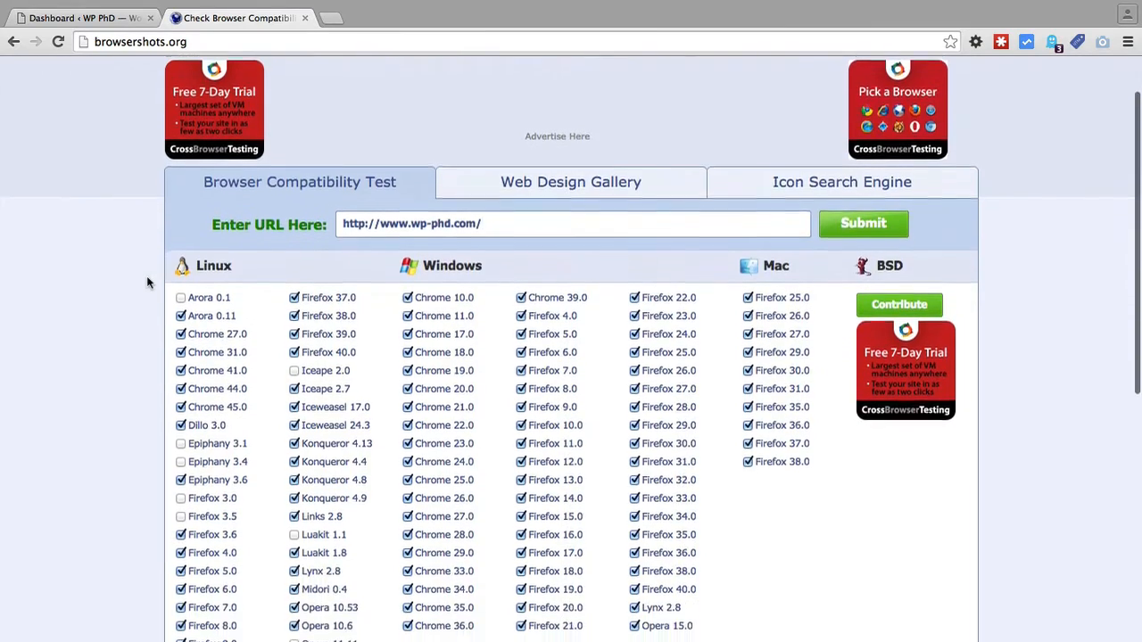
scroll(down, 3)
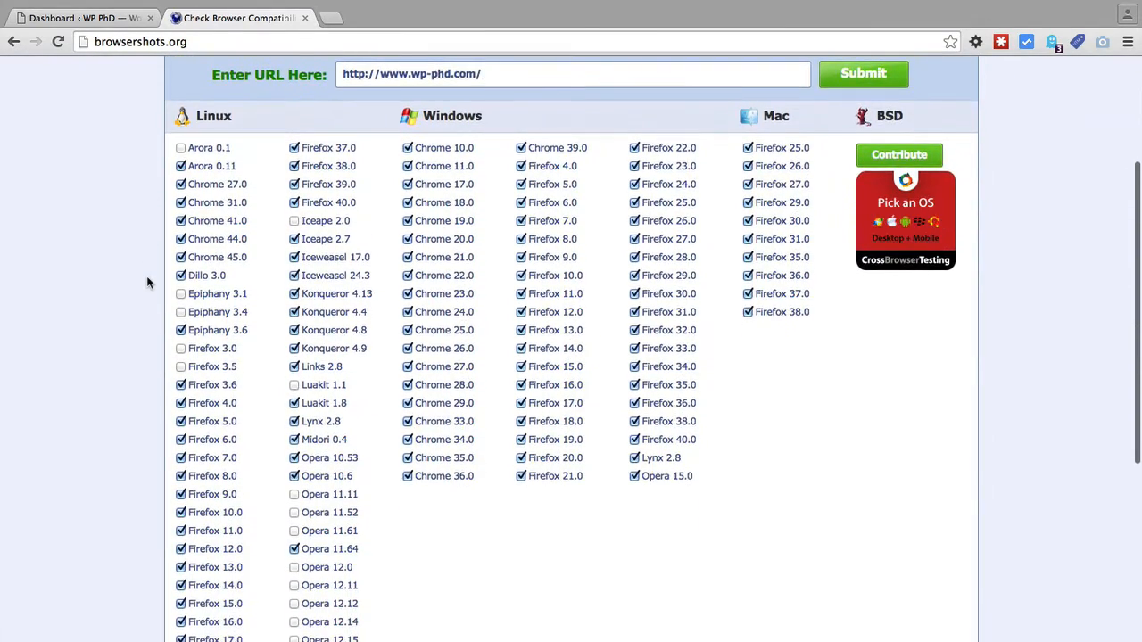
scroll(down, 3)
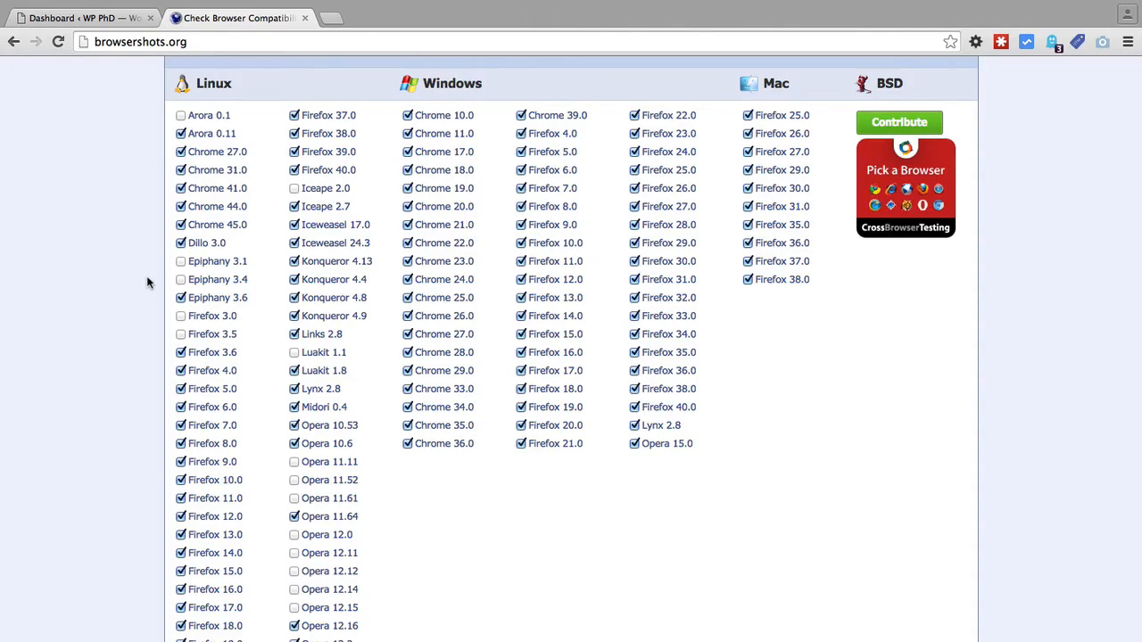
scroll(down, 3)
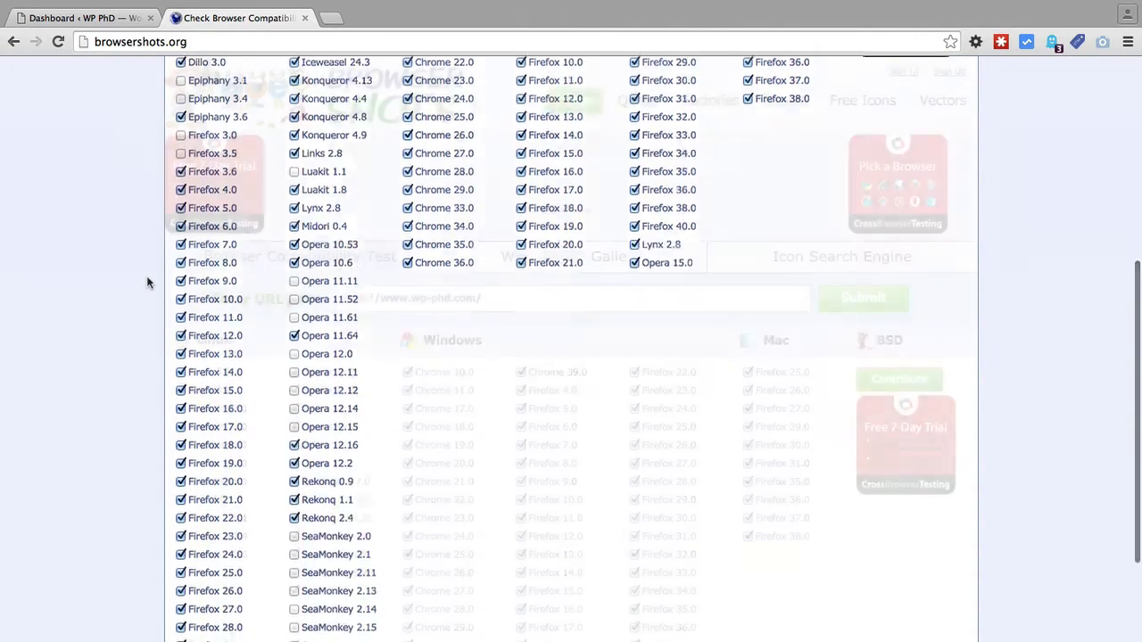
scroll(up, 3)
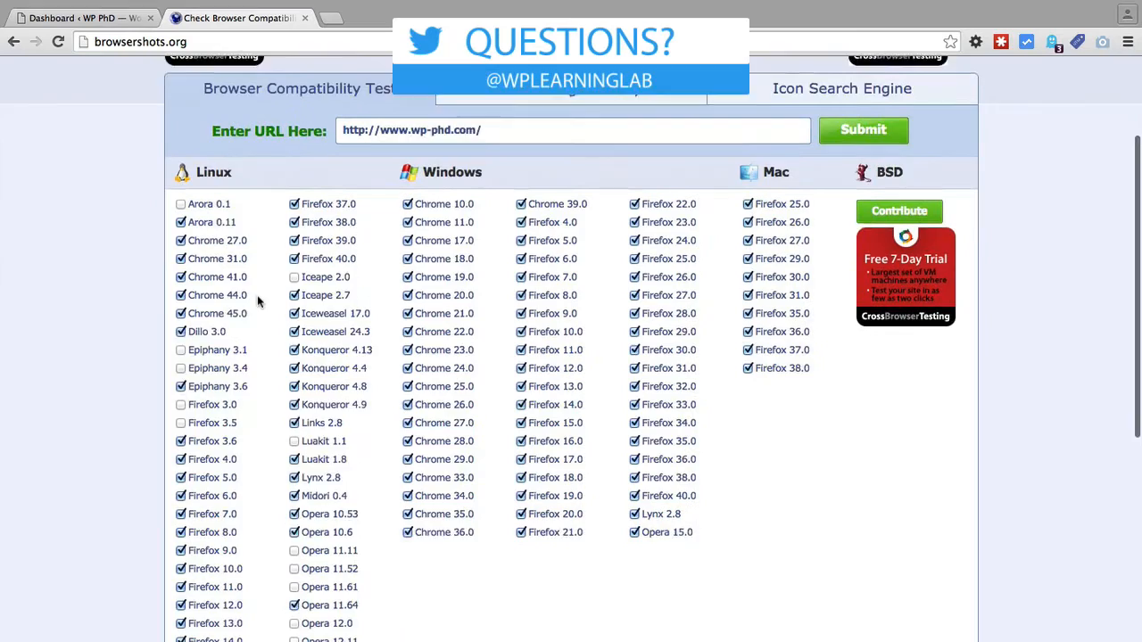
scroll(down, 3)
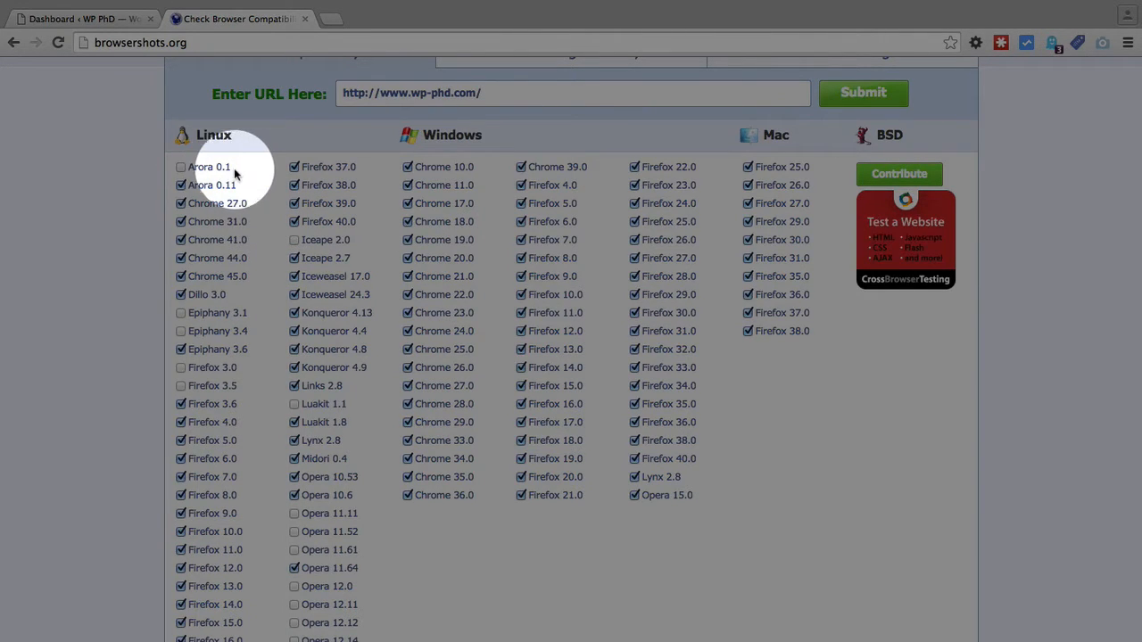
scroll(down, 3)
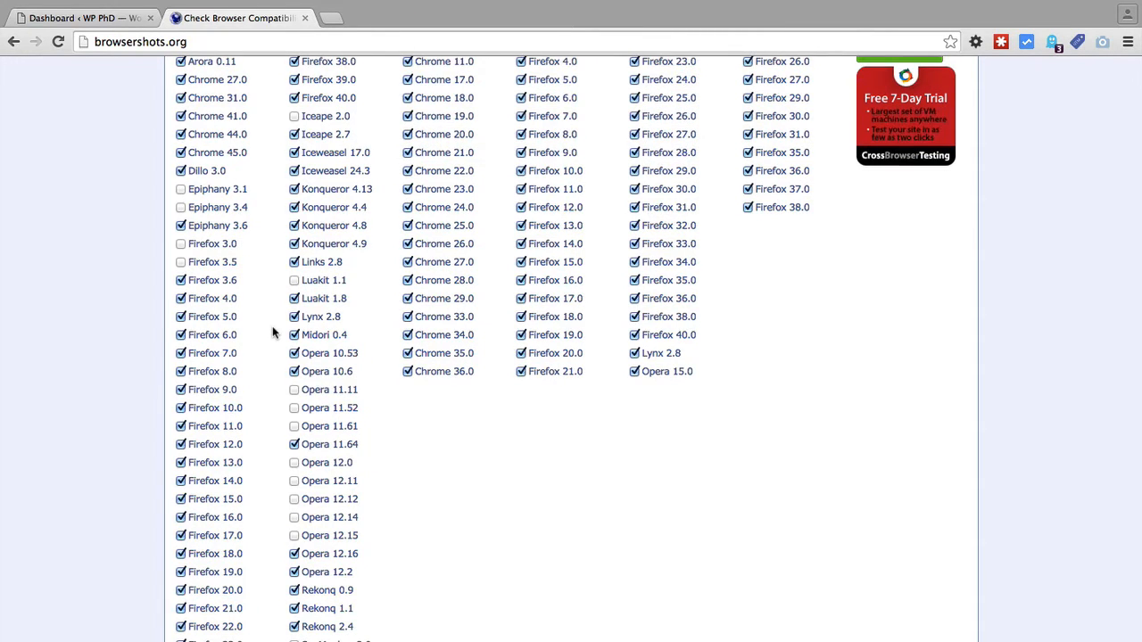
scroll(down, 3)
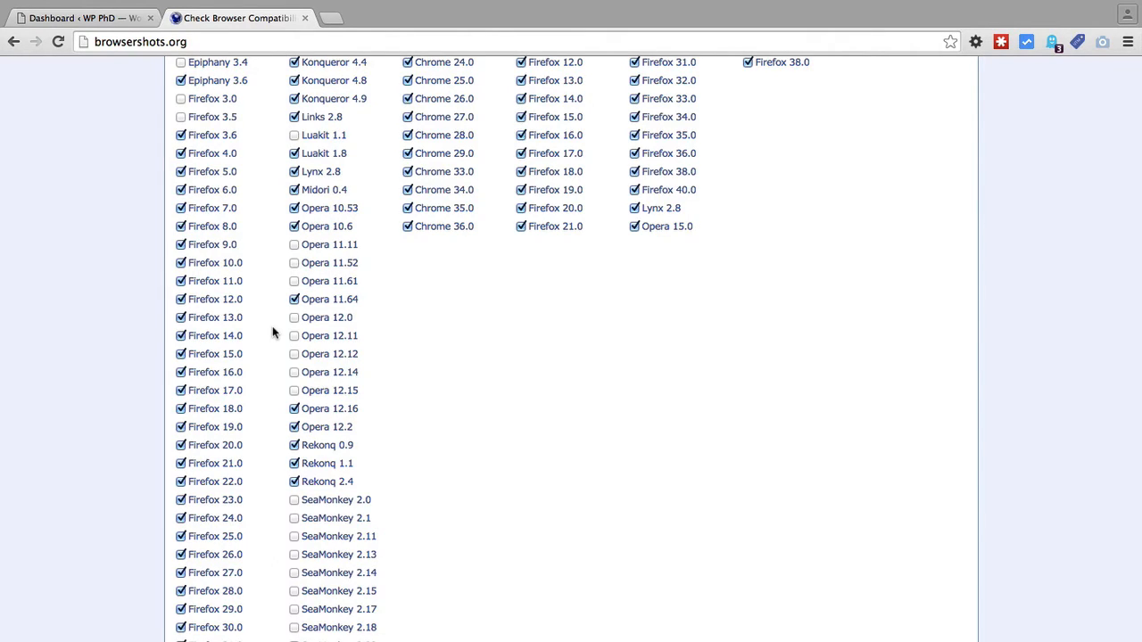
scroll(down, 3)
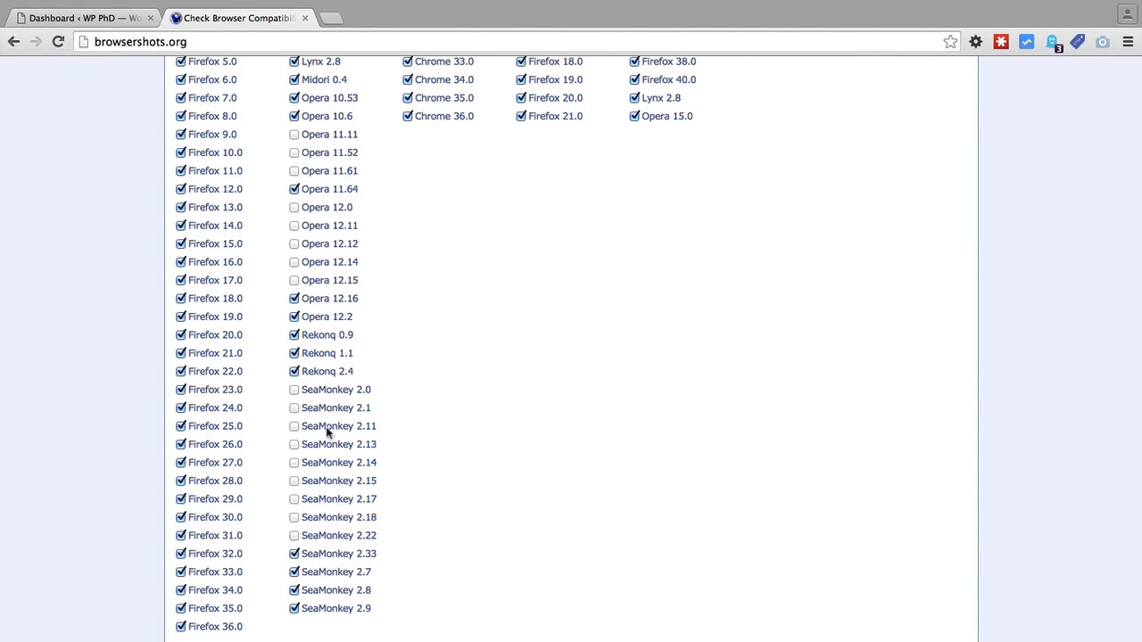
scroll(down, 3)
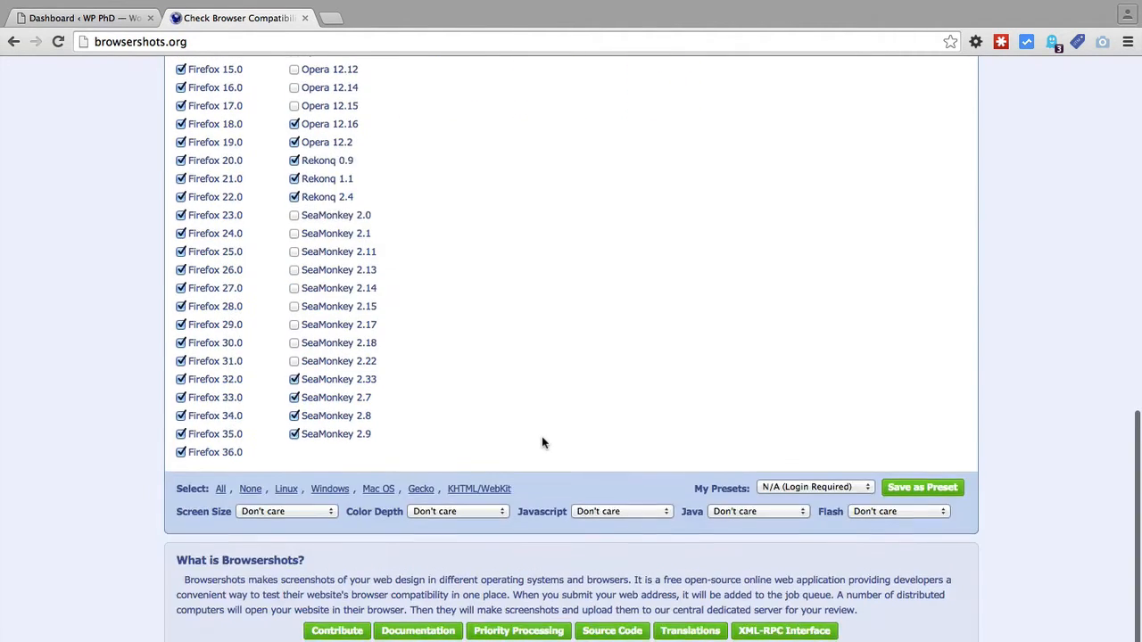
scroll(down, 3)
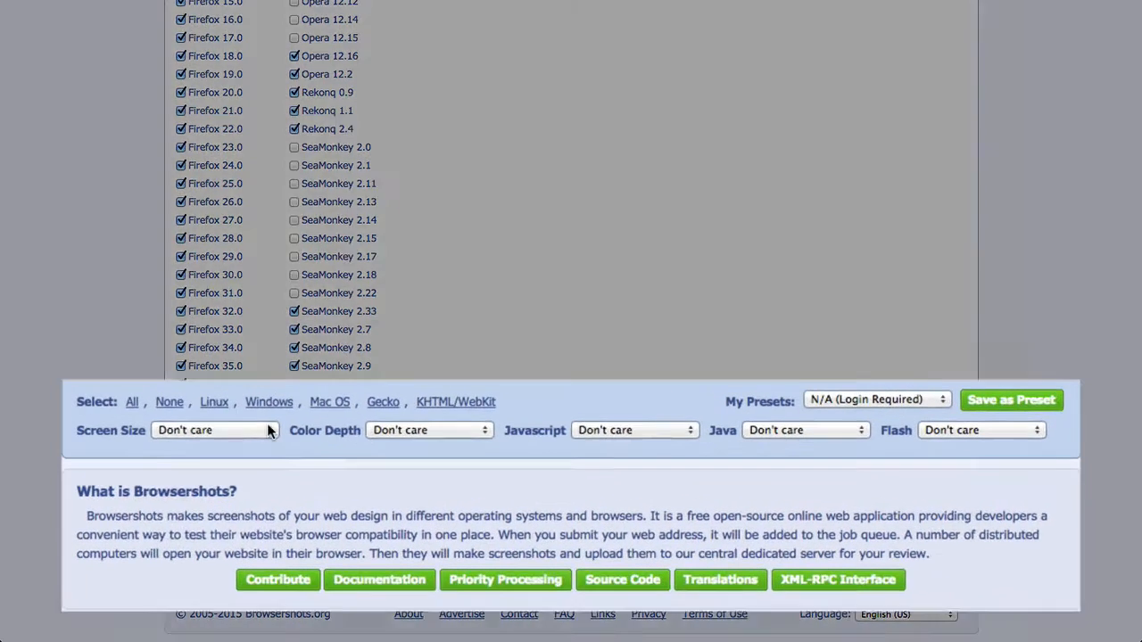
click(214, 430)
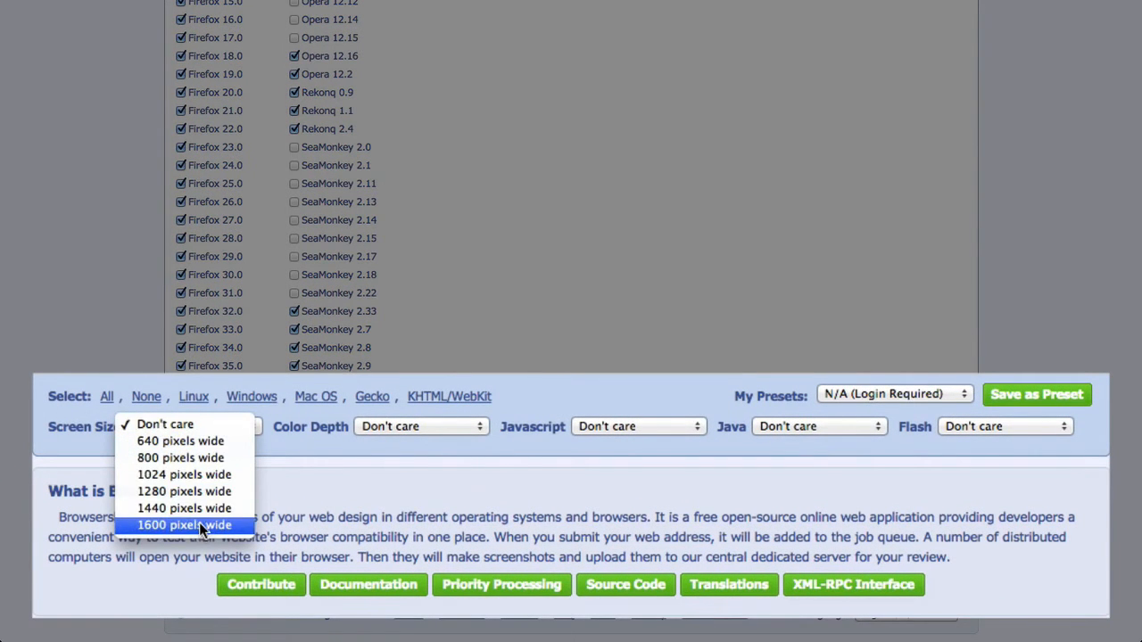
mouse_move(407, 450)
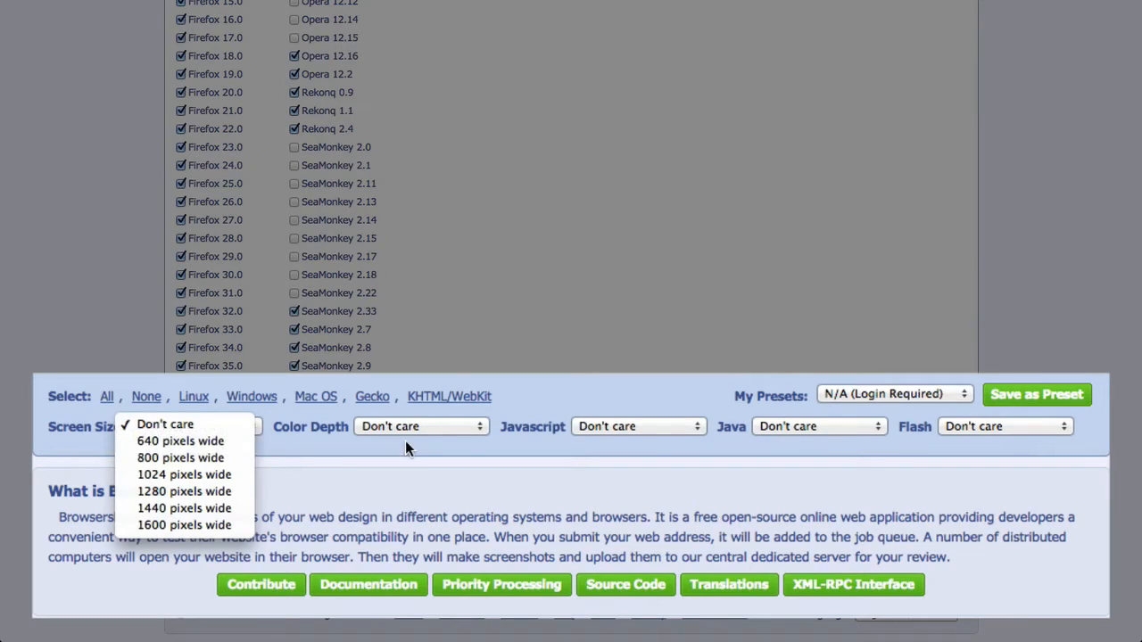
click(419, 425)
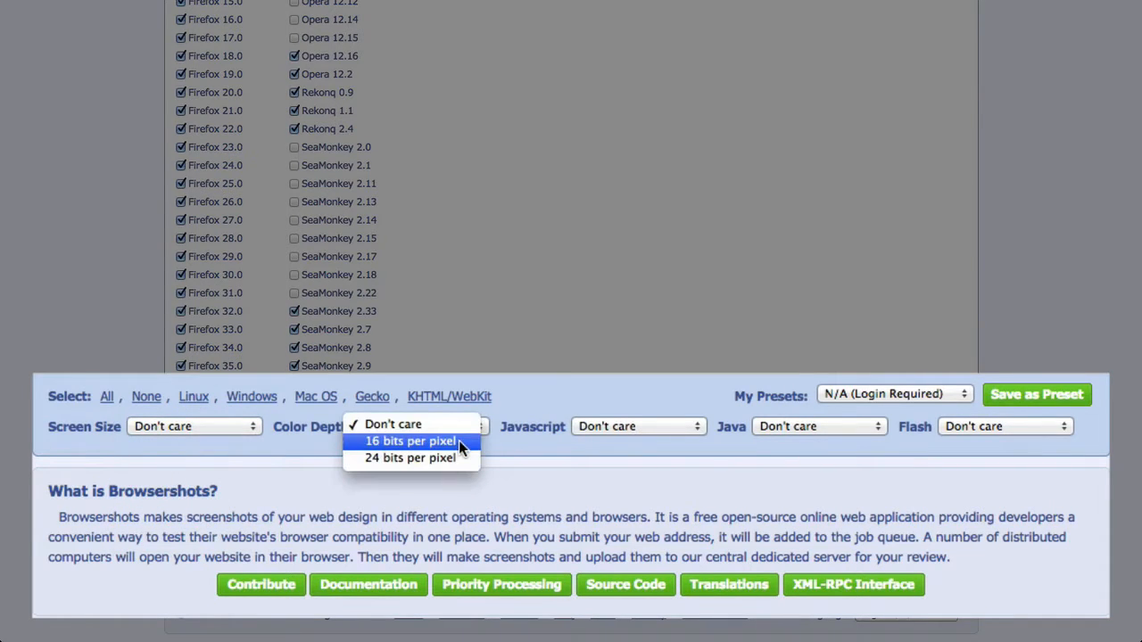
click(639, 427)
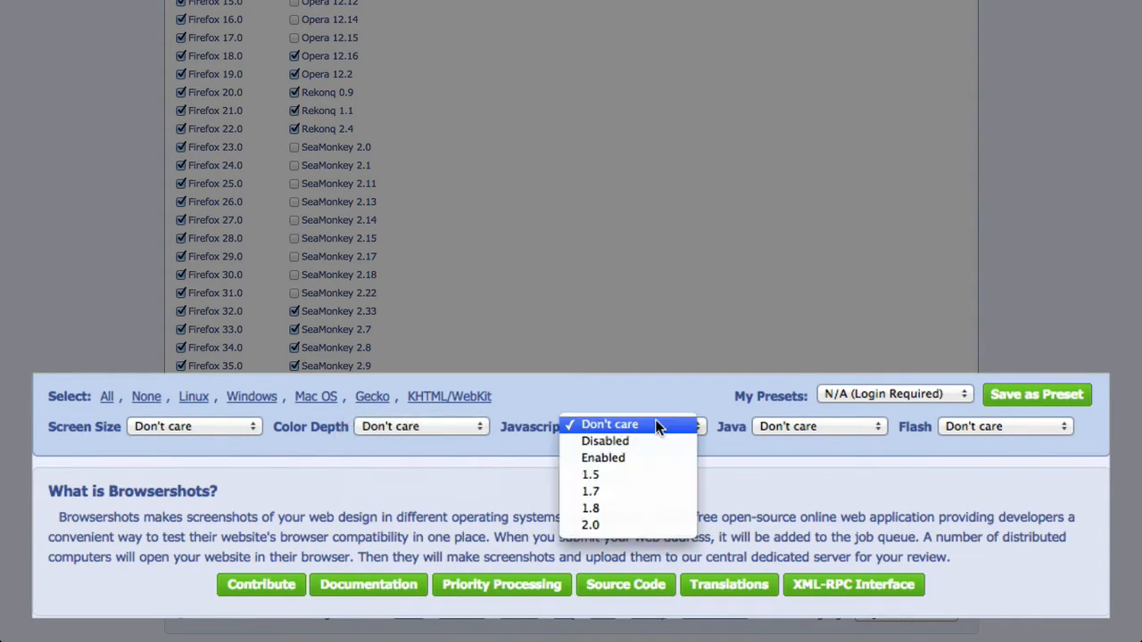
mouse_move(682, 441)
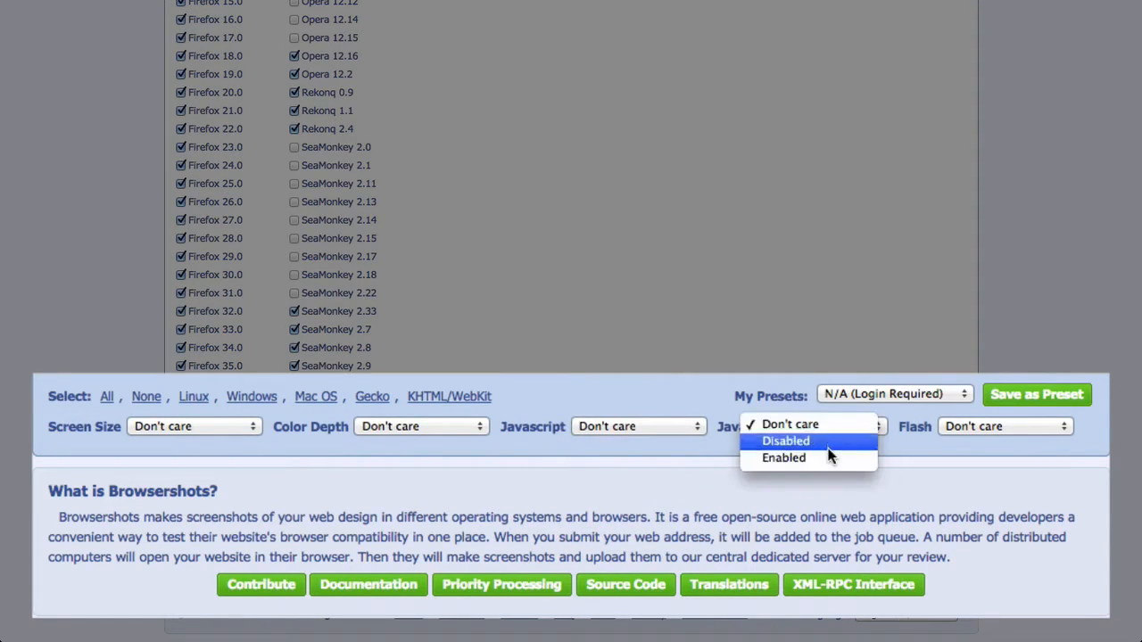
click(999, 426)
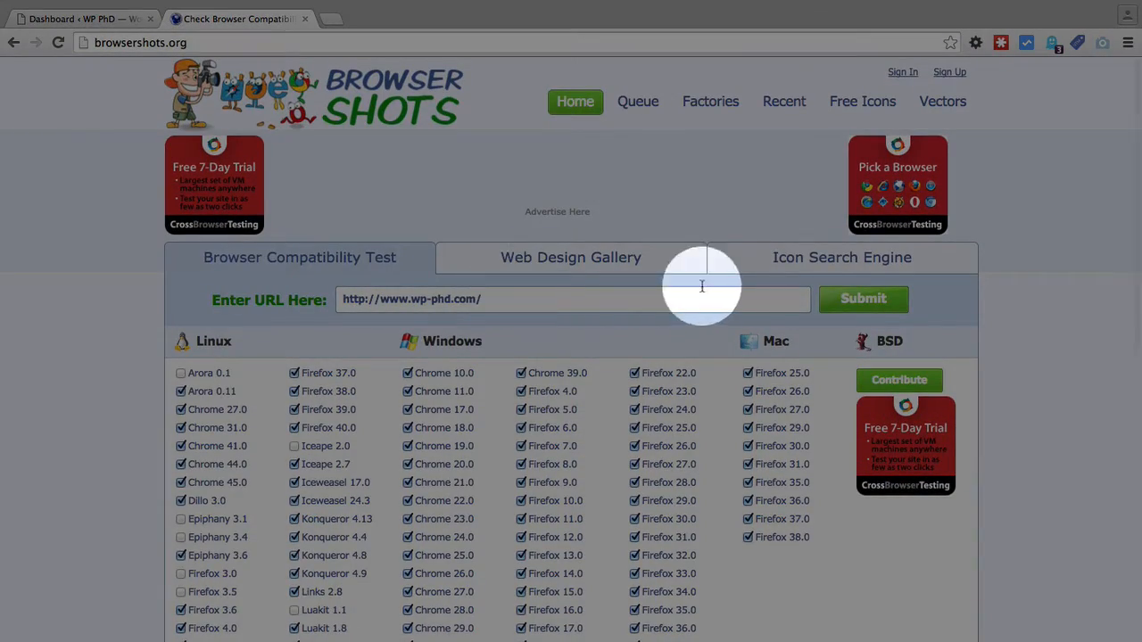
Submit wp-phd.com for screenshots in all 136 checked browsers
click(864, 300)
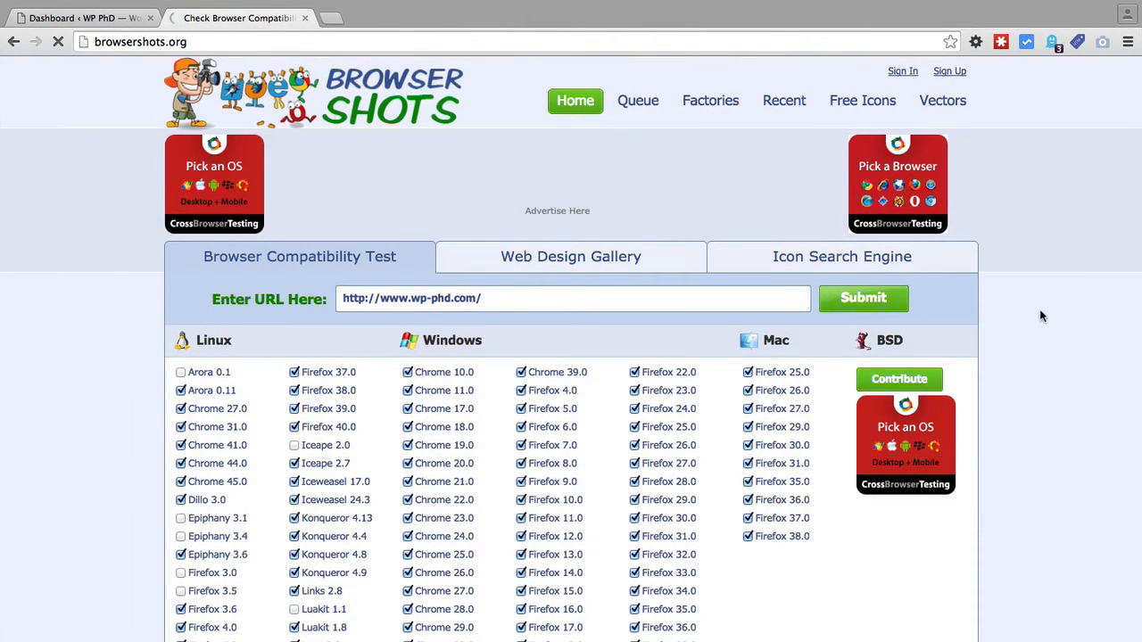
click(864, 298)
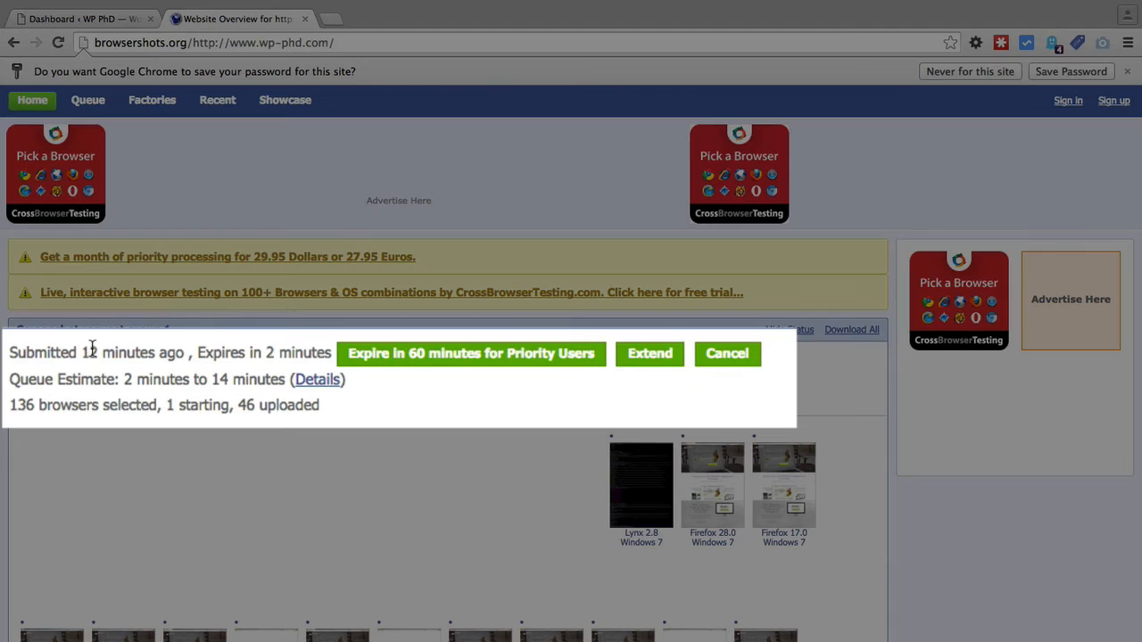
drag(82, 353, 188, 353)
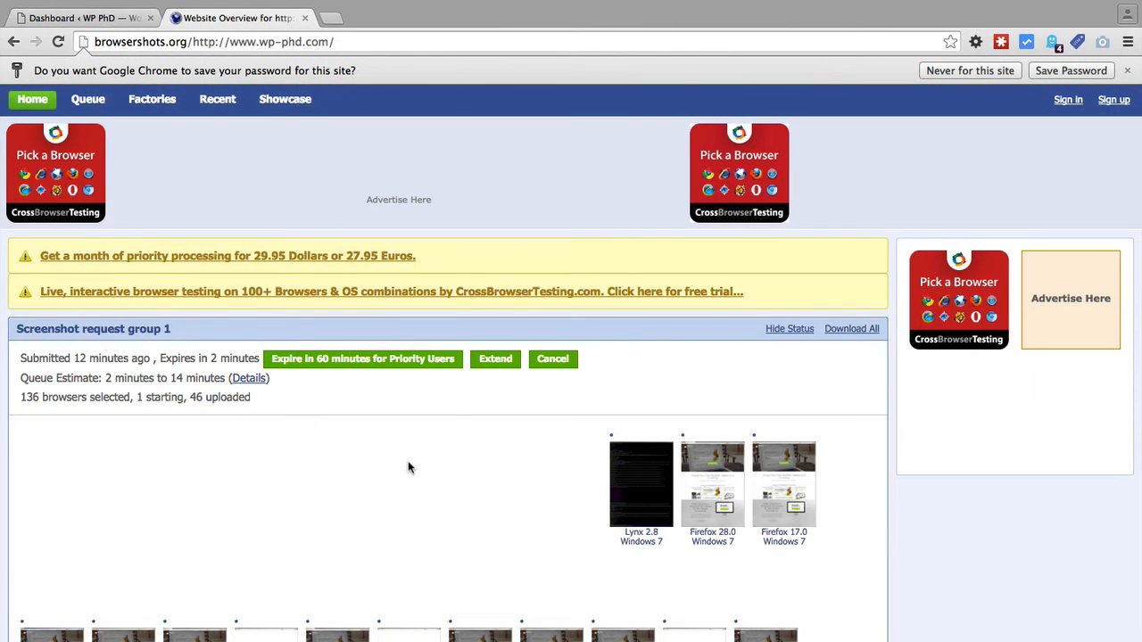
scroll(down, 3)
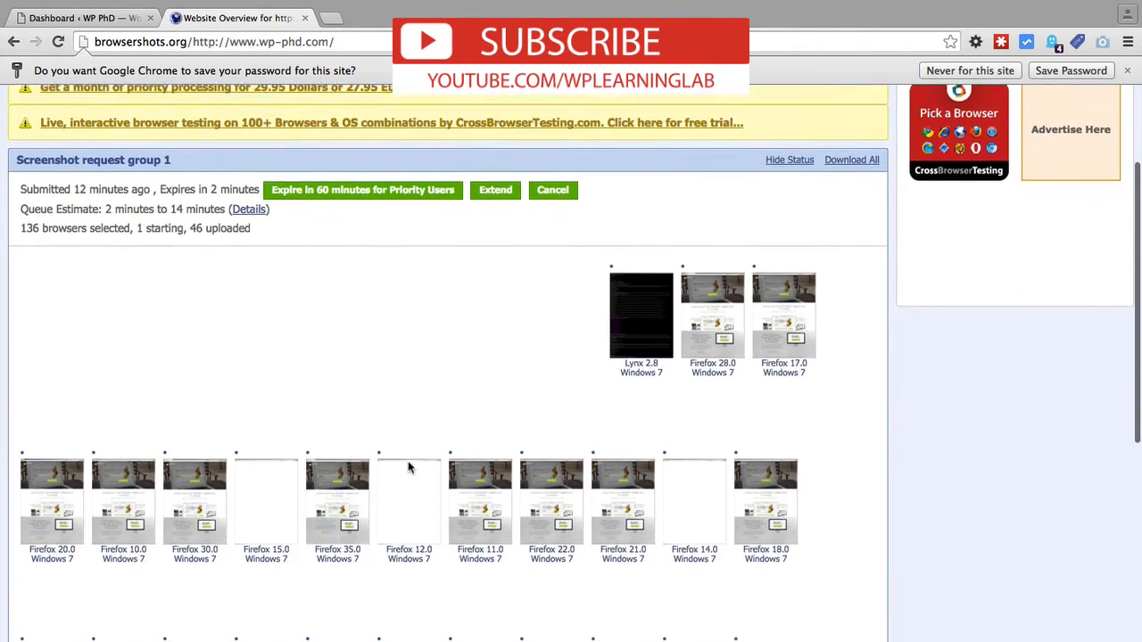
scroll(down, 3)
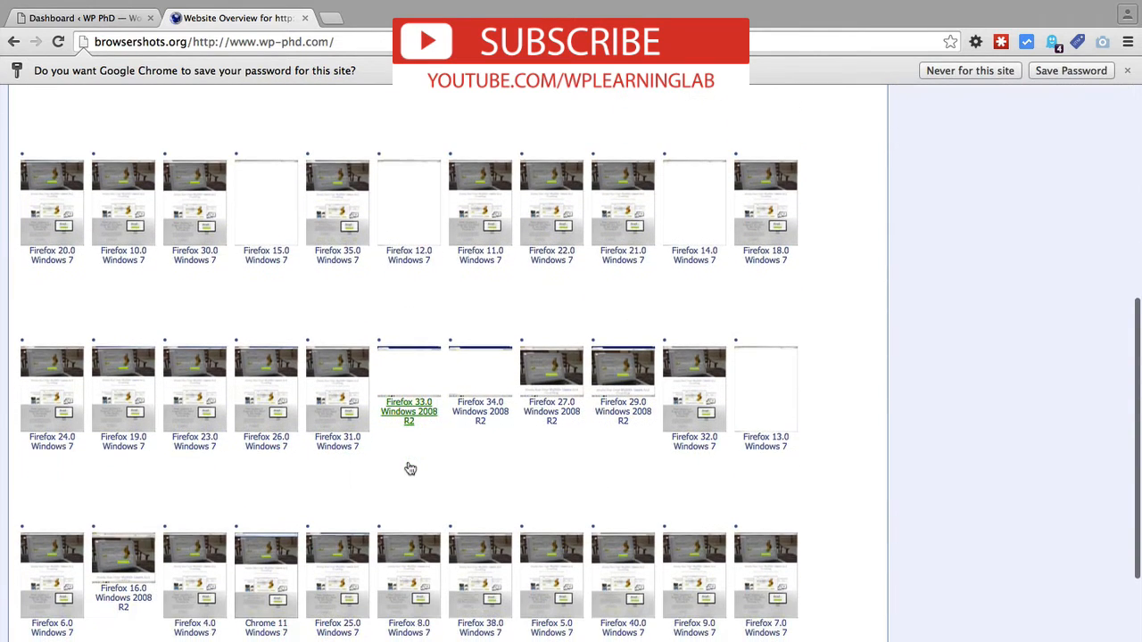
scroll(down, 3)
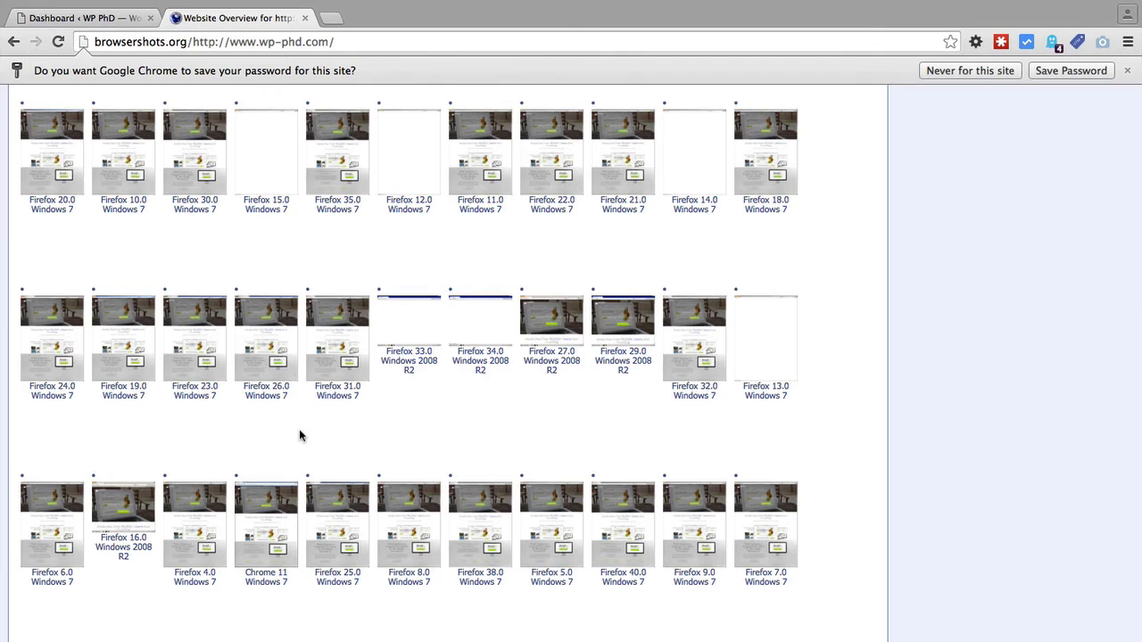
scroll(down, 3)
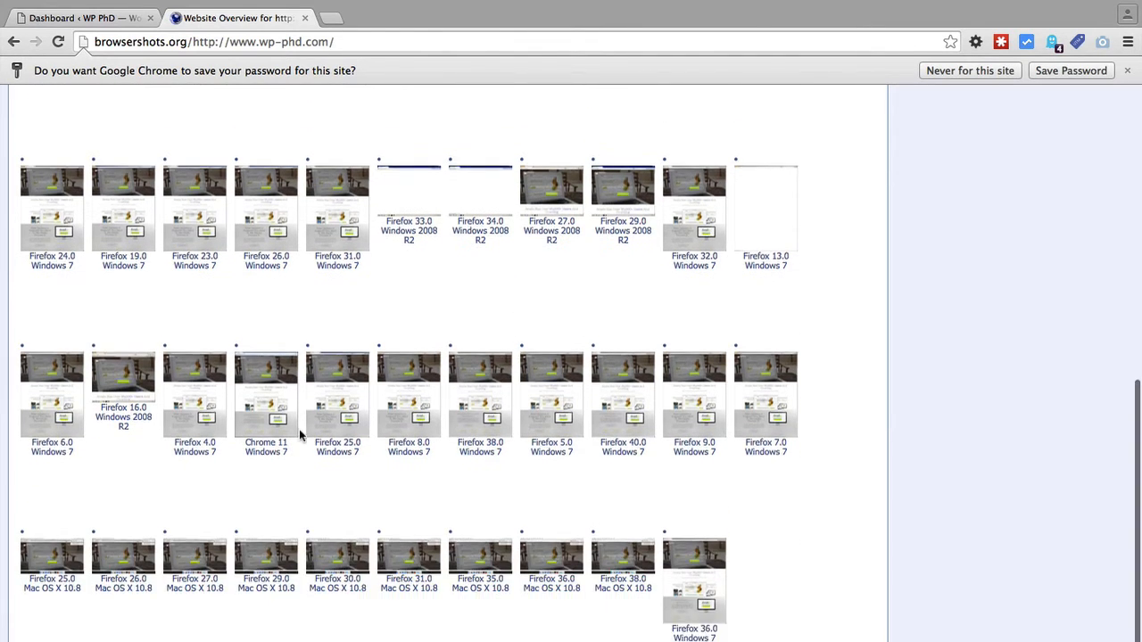
scroll(down, 3)
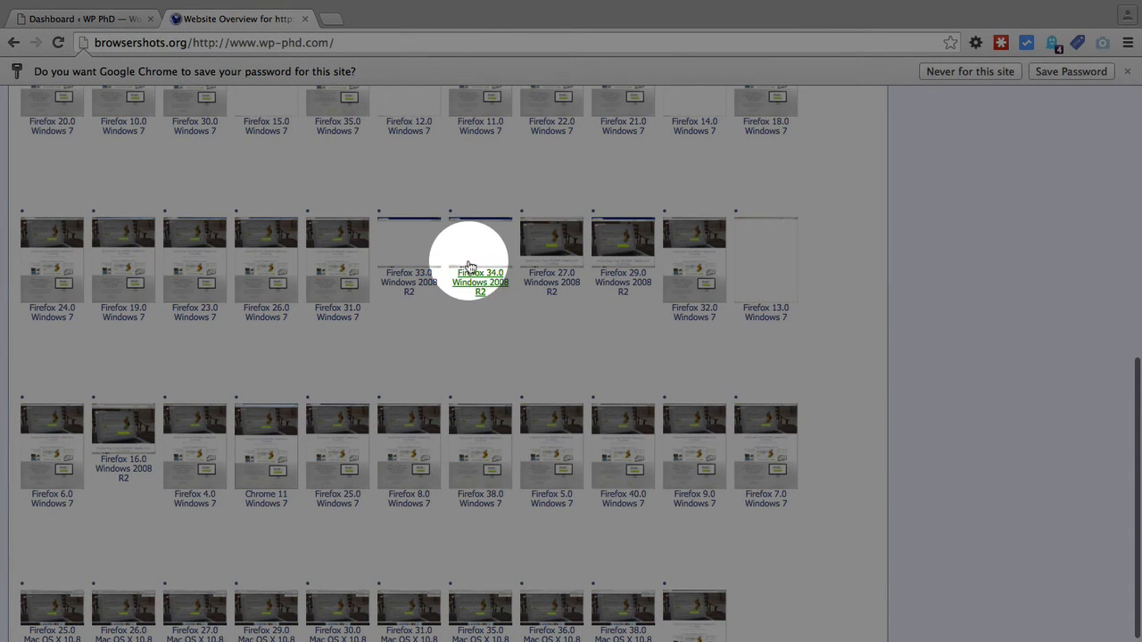
mouse_move(471, 271)
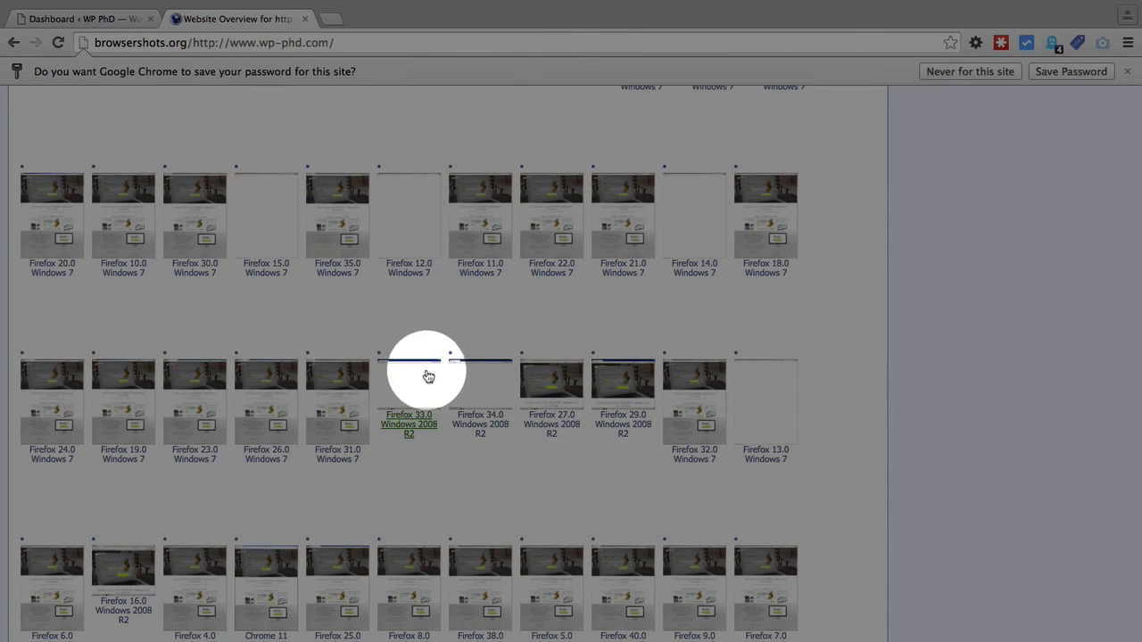
mouse_move(400, 425)
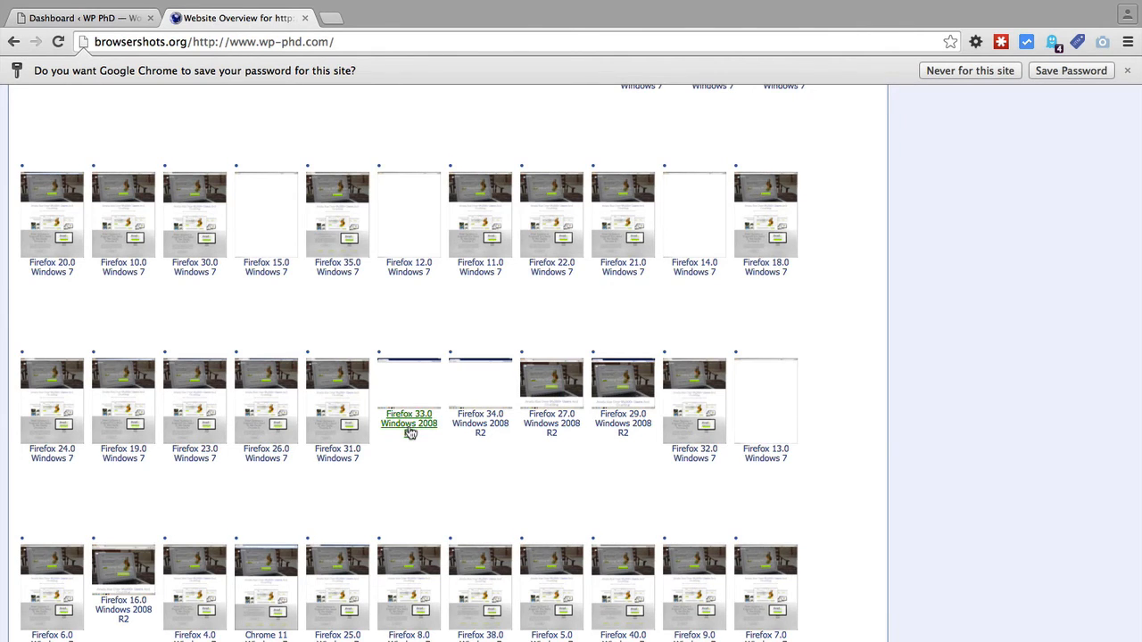
scroll(down, 3)
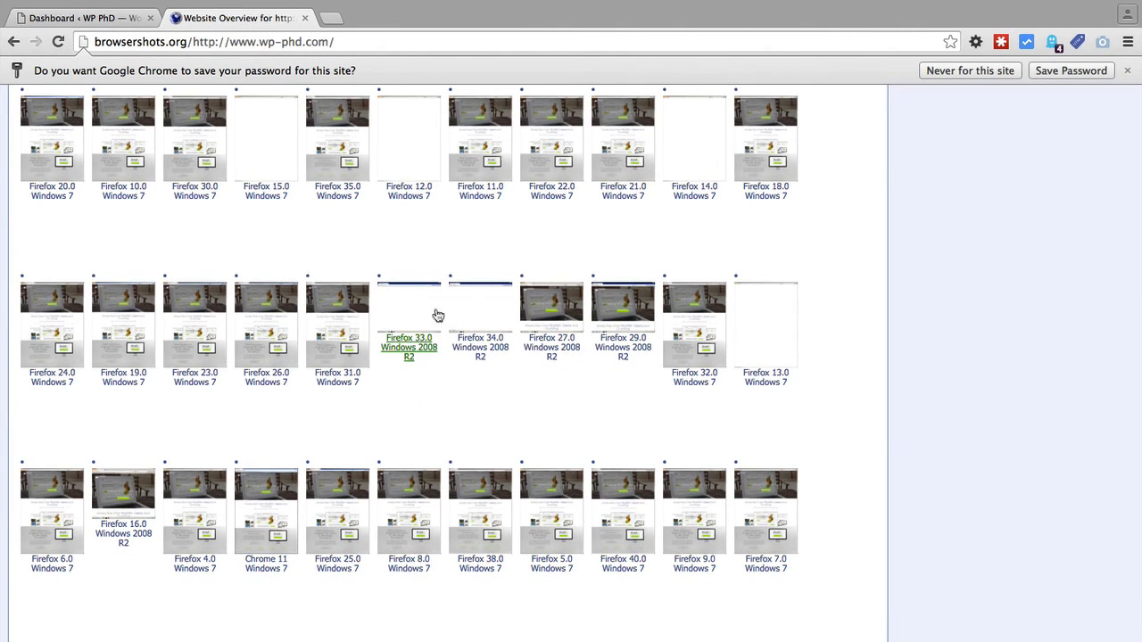
mouse_move(480, 343)
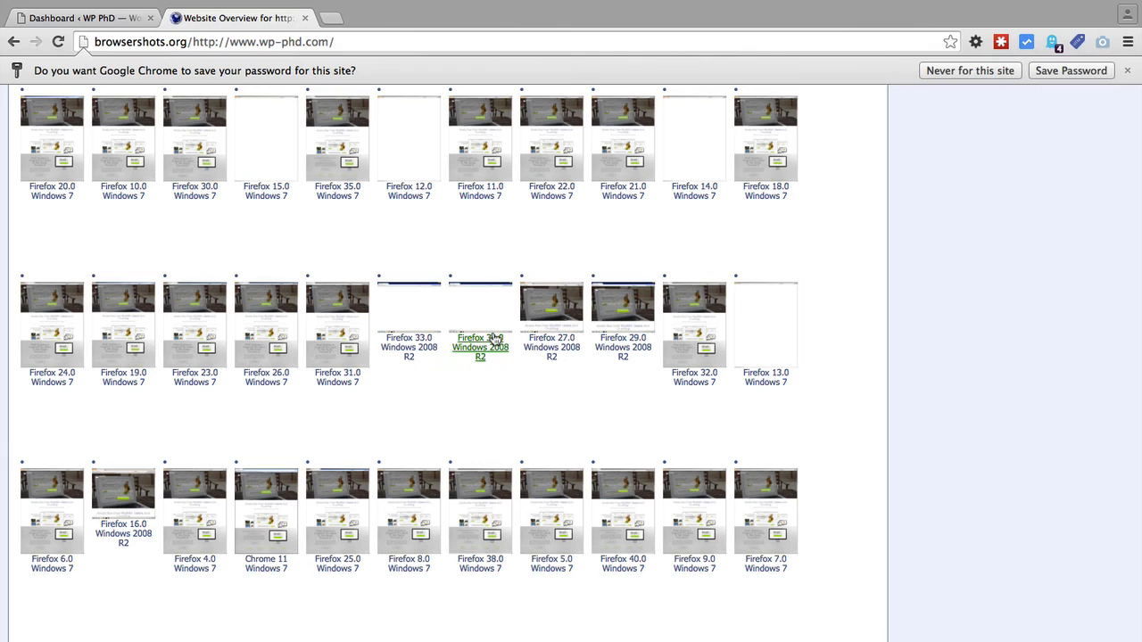
mouse_move(585, 383)
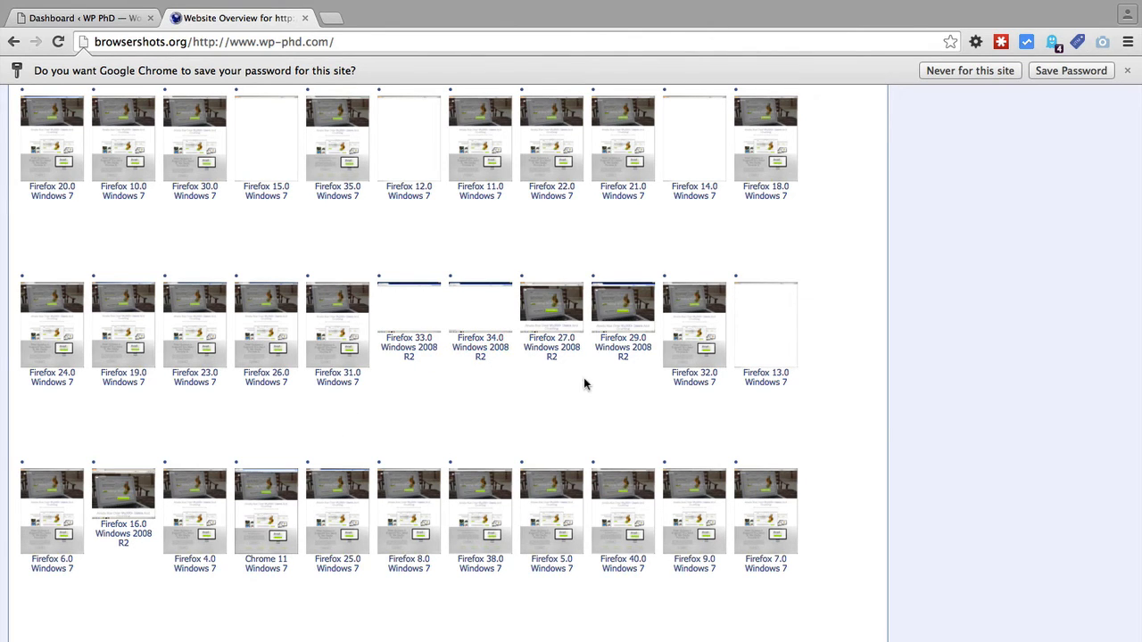
scroll(down, 3)
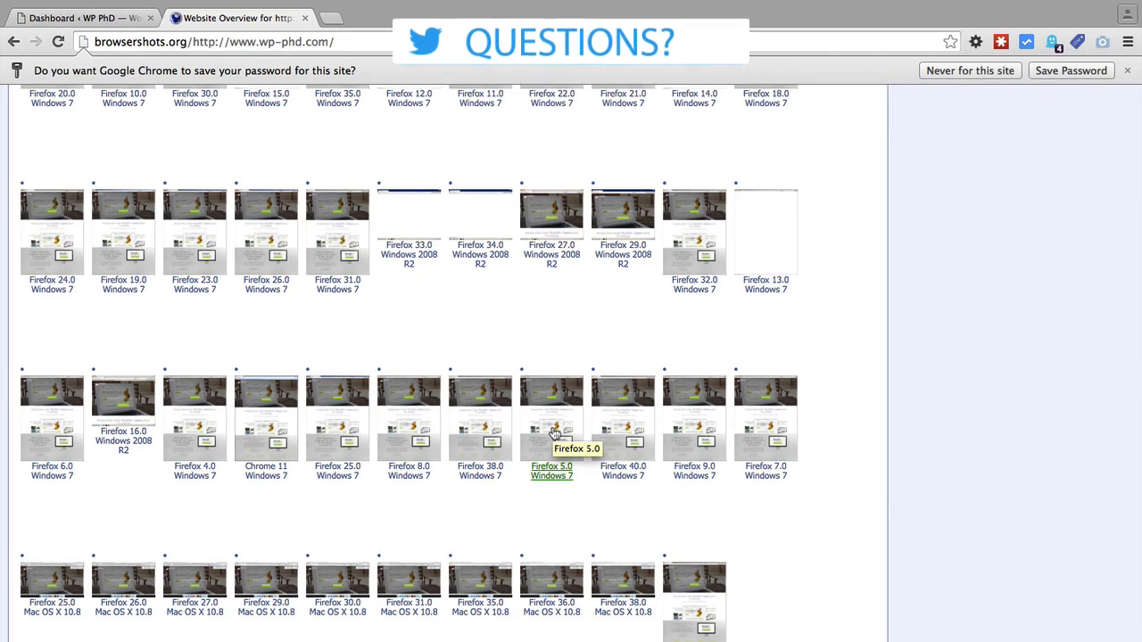
scroll(down, 3)
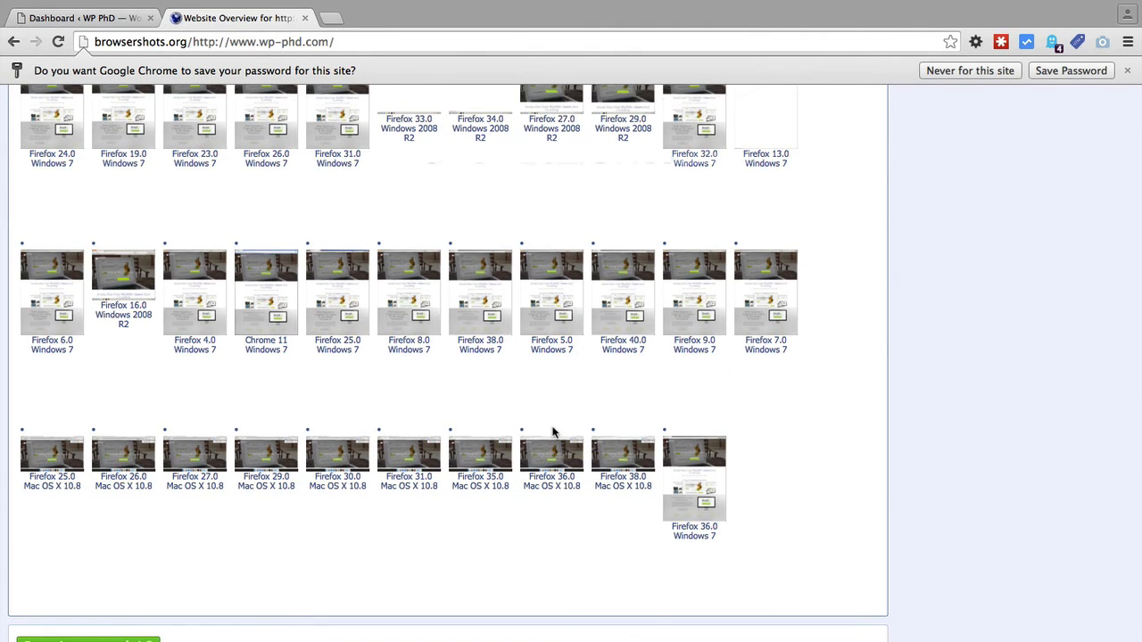
scroll(up, 3)
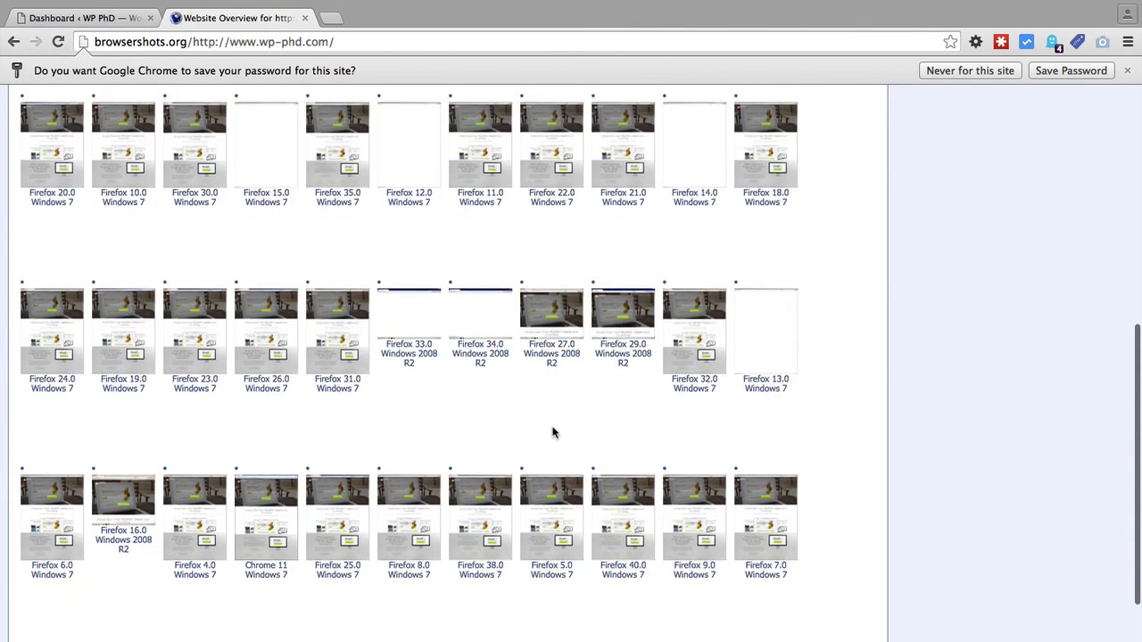
scroll(down, 3)
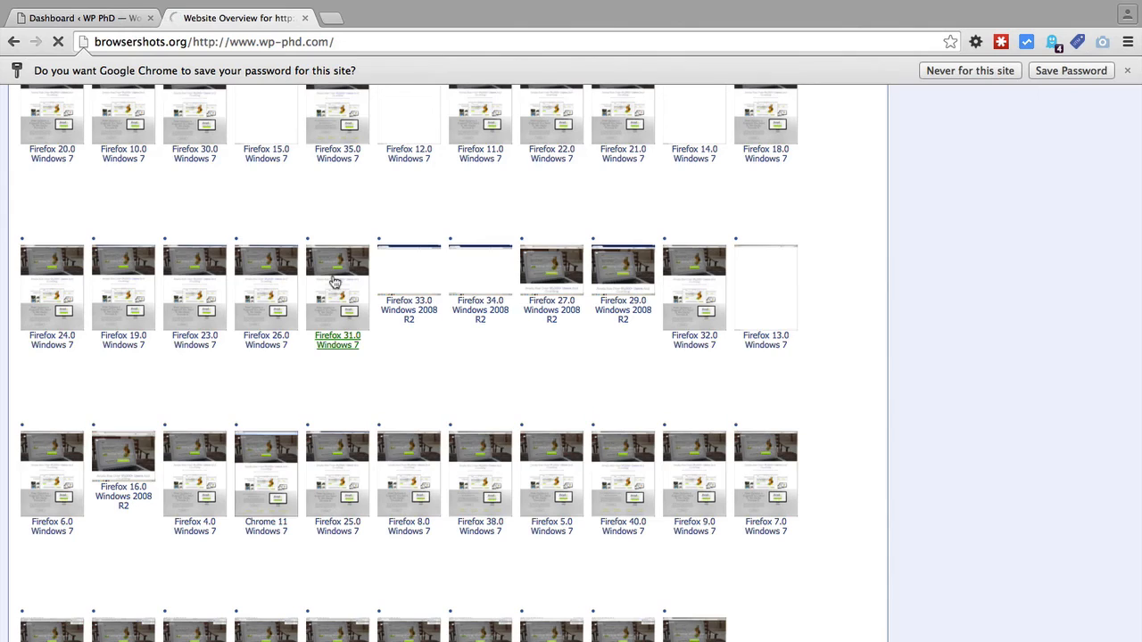
View the full-size Firefox 31.0 / Windows 7 capture of wp-phd.com with its details table
click(337, 286)
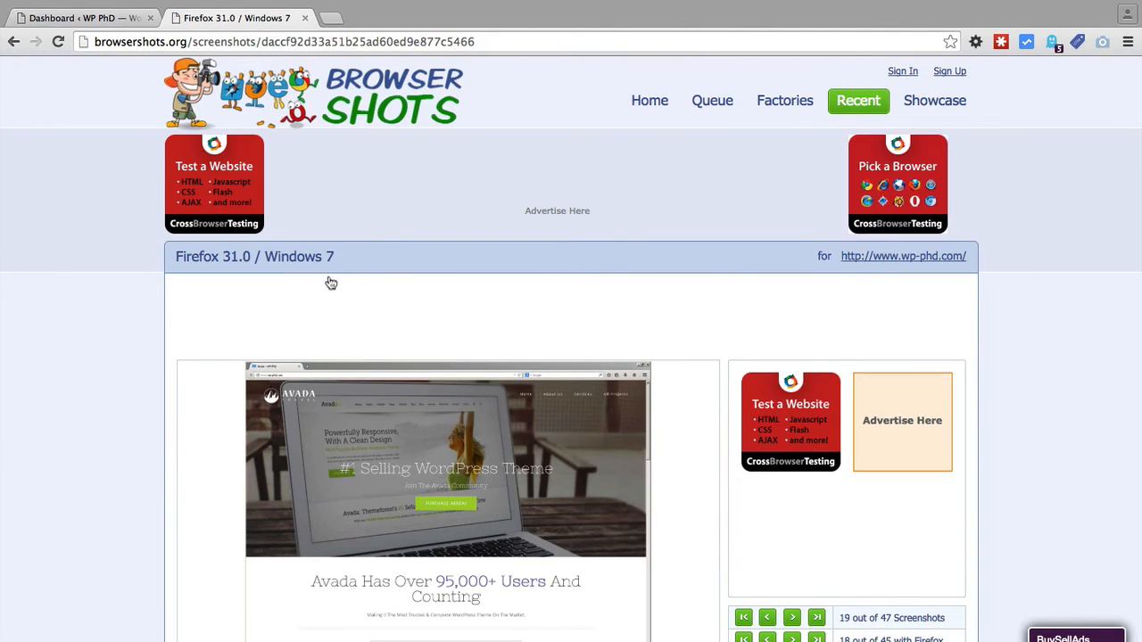
scroll(down, 3)
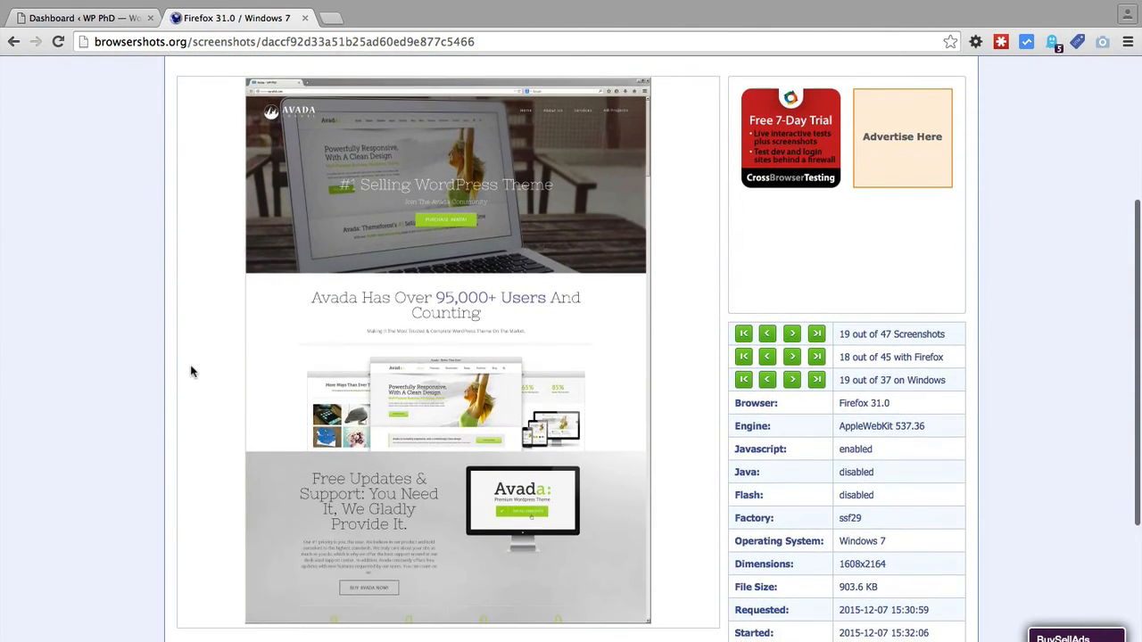
scroll(down, 3)
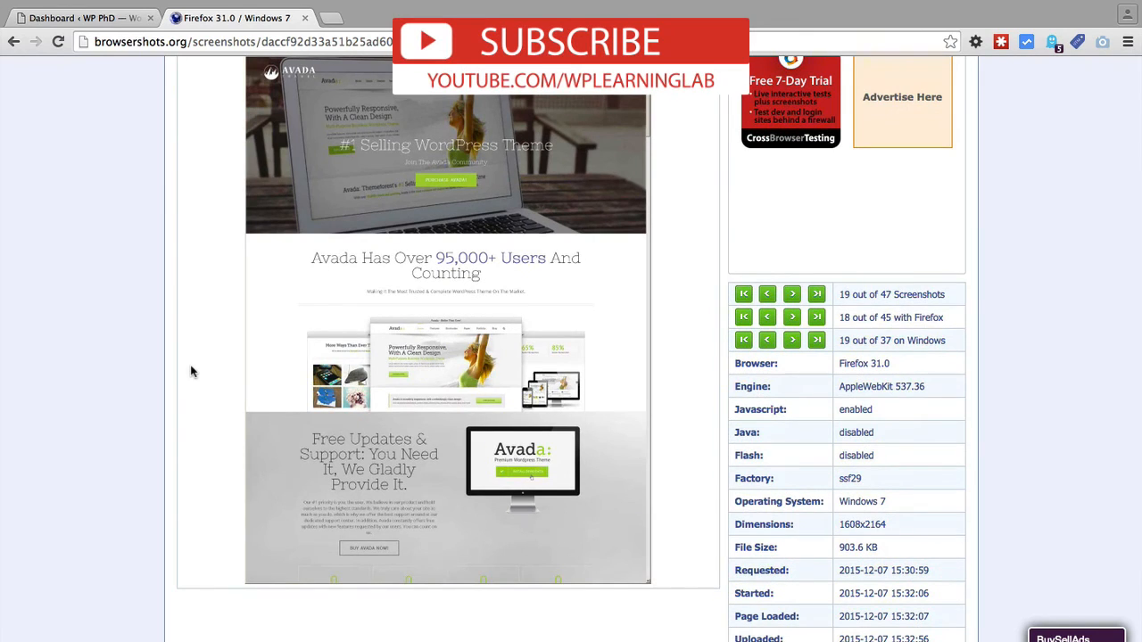